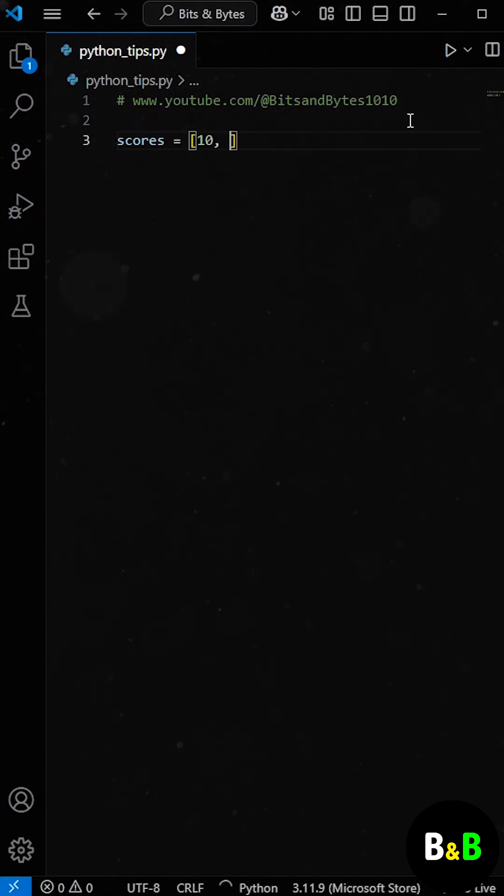
Write scores = [10, 15, 20, 45, 60, 80, 90] with a flag-based loop collecting scores from 40 onward
text(15, 20, 45, 60, 80,)
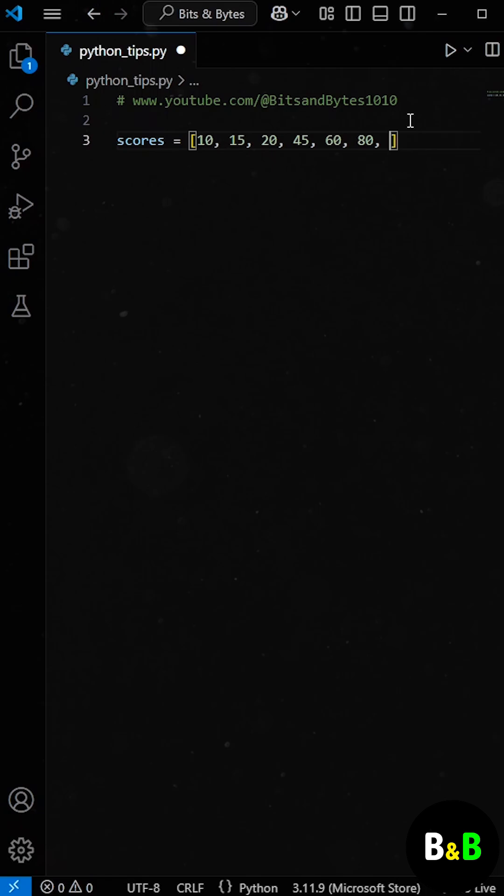
text(90)
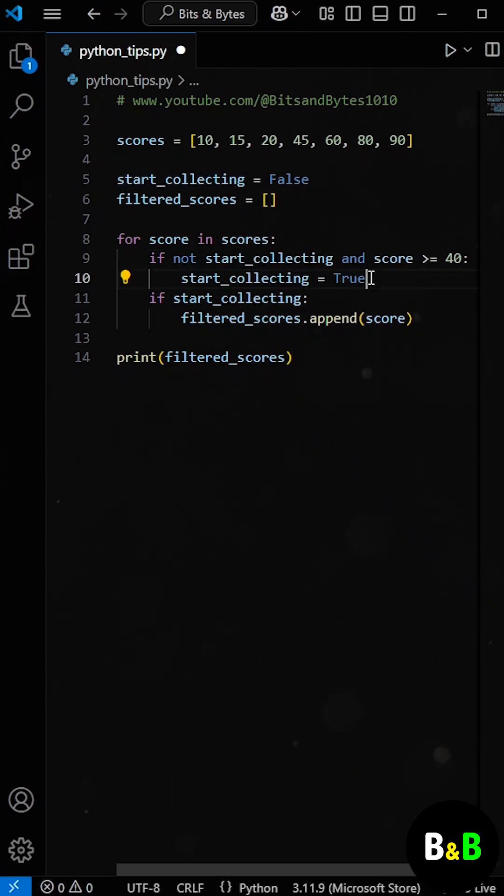
Replace the loop with 'from itertools import dropwhile' and begin the filtered_scores assignment
click(468, 50)
text(from i)
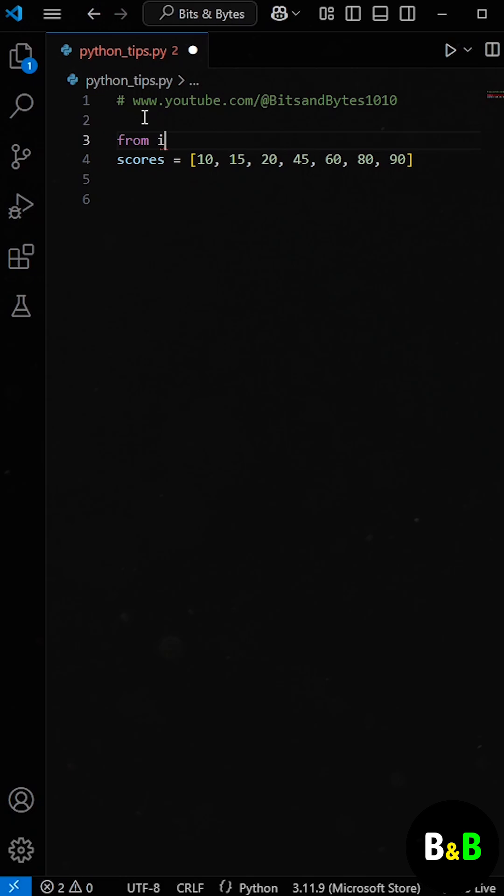
text(tertools import dropwhil)
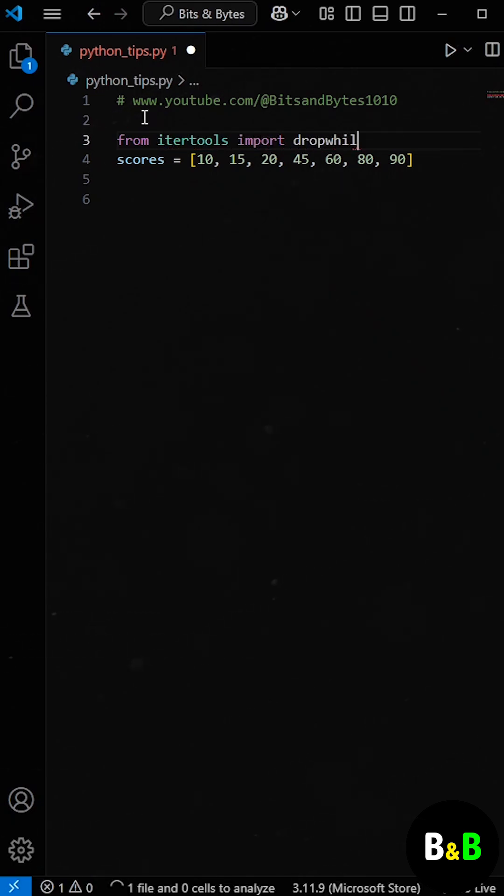
text(filtered_scores = dropw)
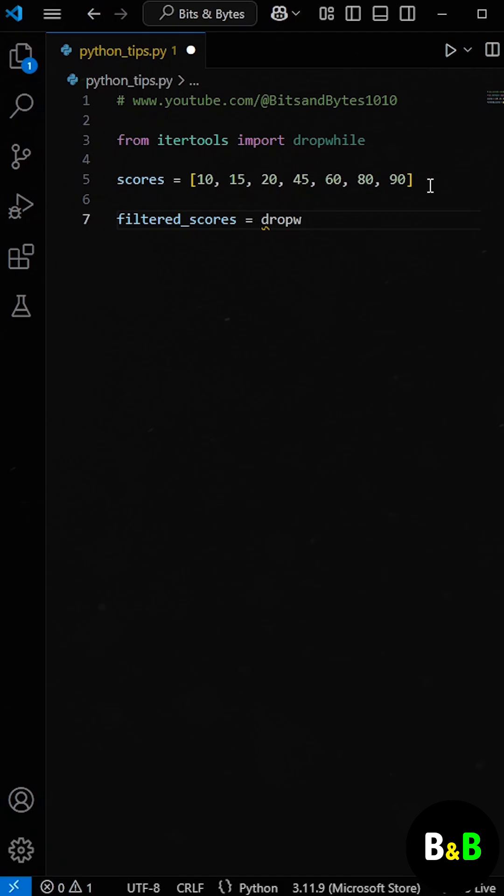
Complete filtered_scores = dropwhile(lambda x: x < 40, scores) and save the script
text(hile()
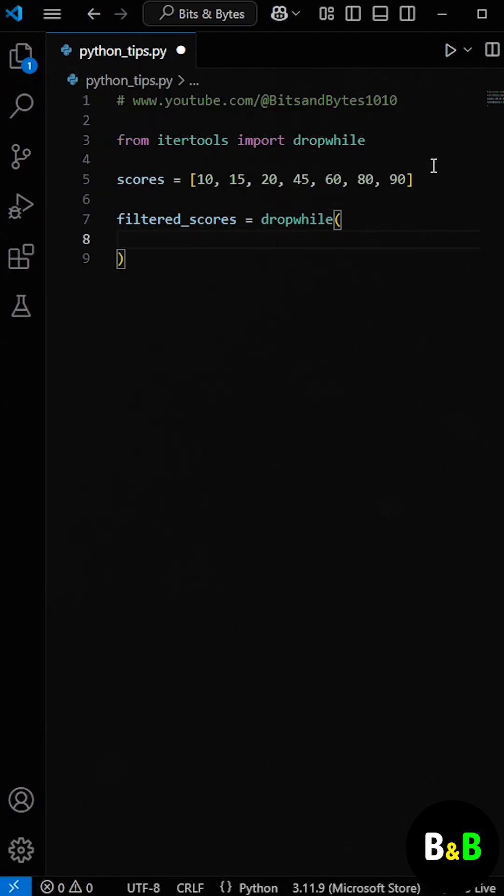
text(1)
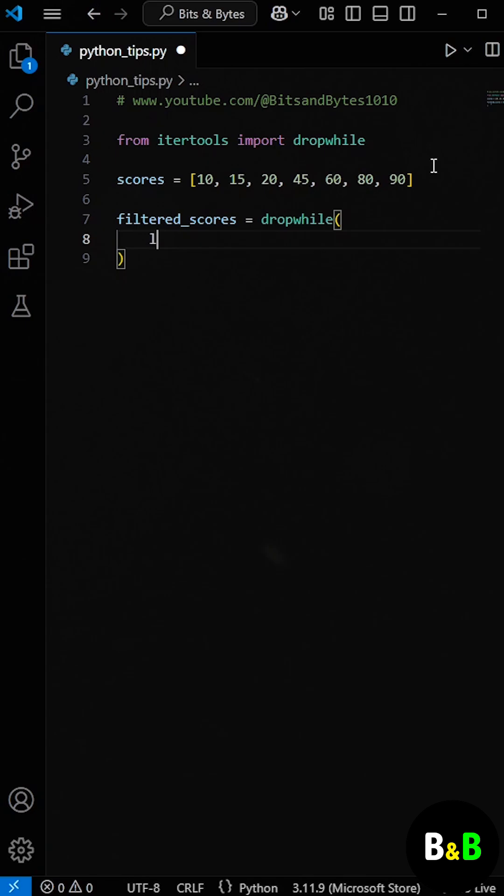
text(am)
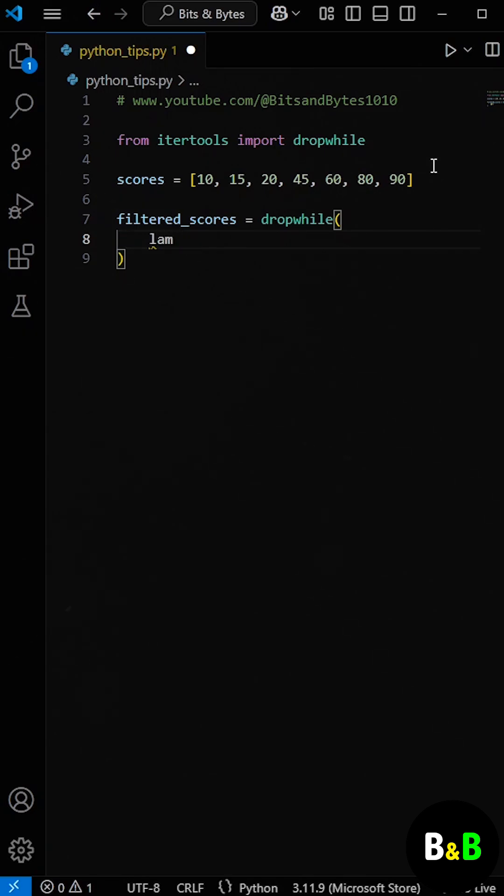
text(bda x: x)
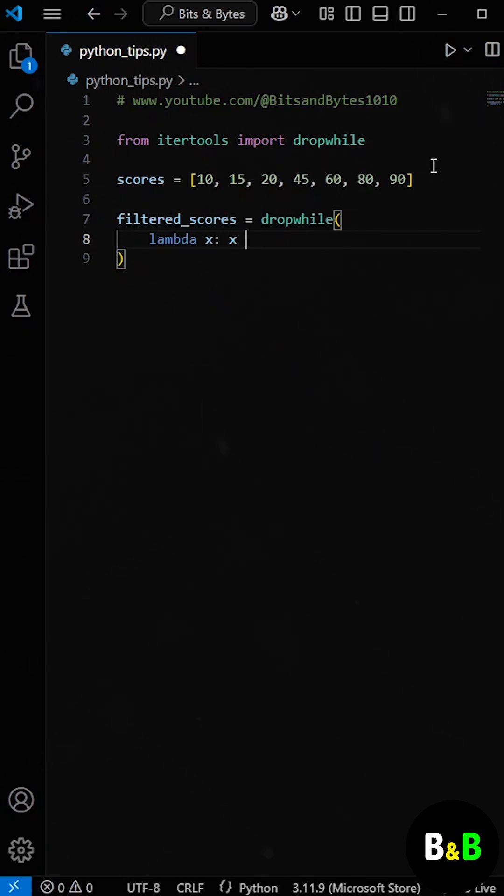
text(< 40, scores)
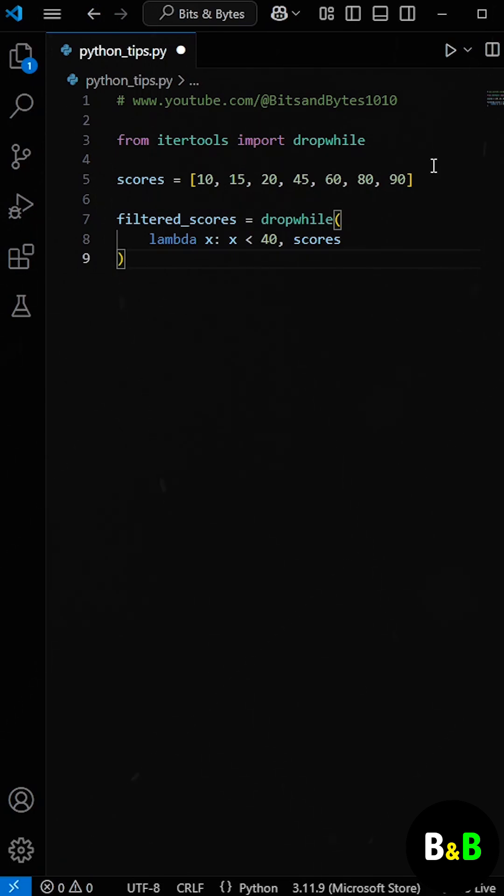
key(Enter)
text(print(list(filtered_scores)))
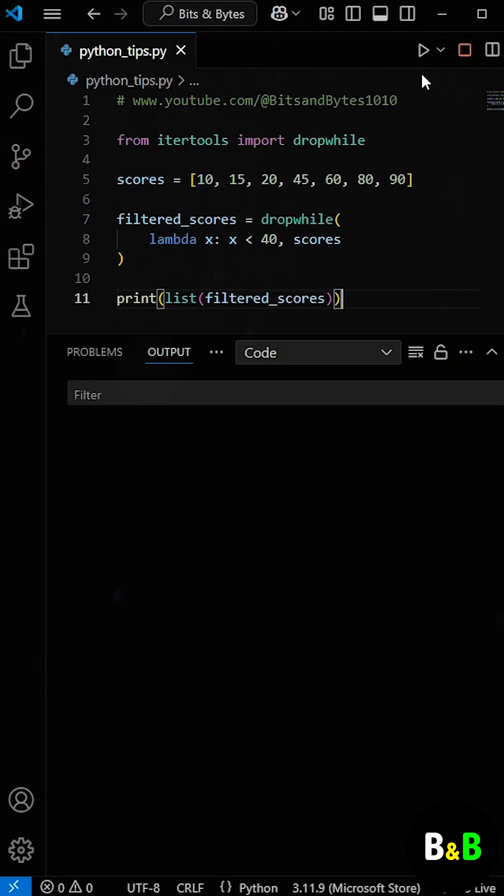
Run the script with print(list(filtered_scores)) so the Output panel shows [45, 60, 80, 90]
click(423, 50)
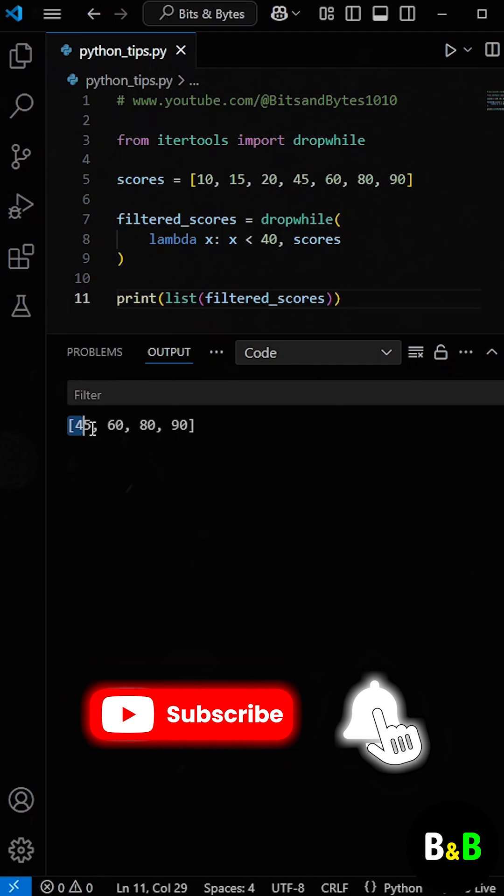